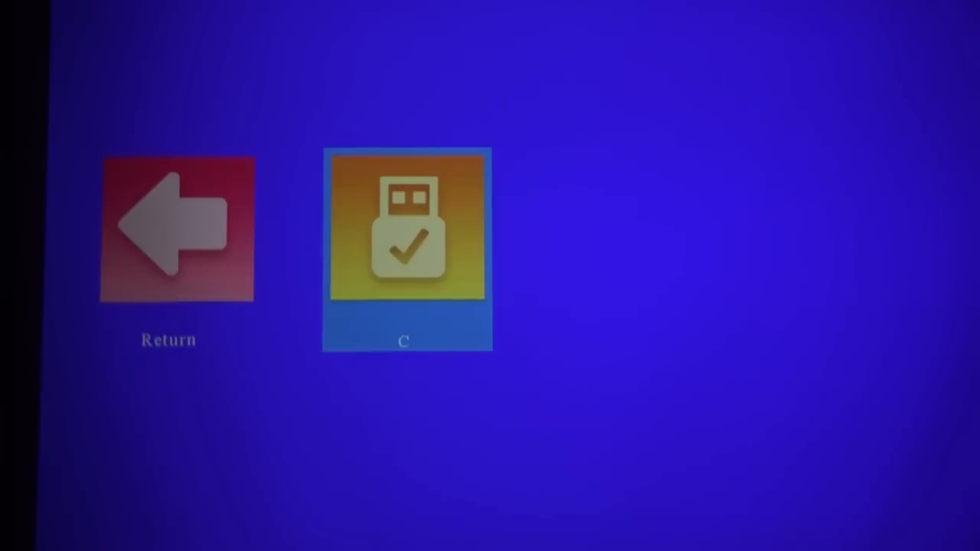
# Step: Browse the USB drive on the Simple beamer so its root C:\ contents with a folder are listed
pyautogui.click(407, 229)
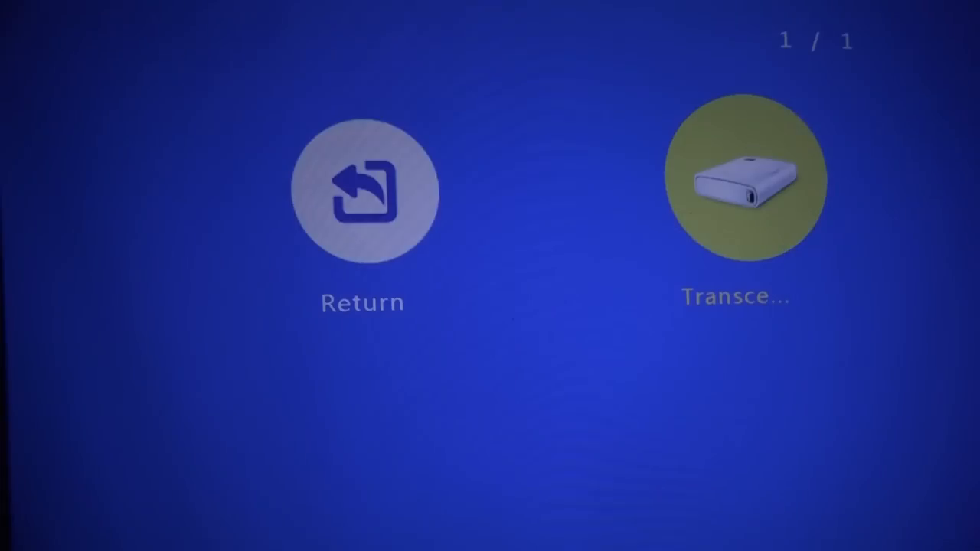
pyautogui.click(735, 177)
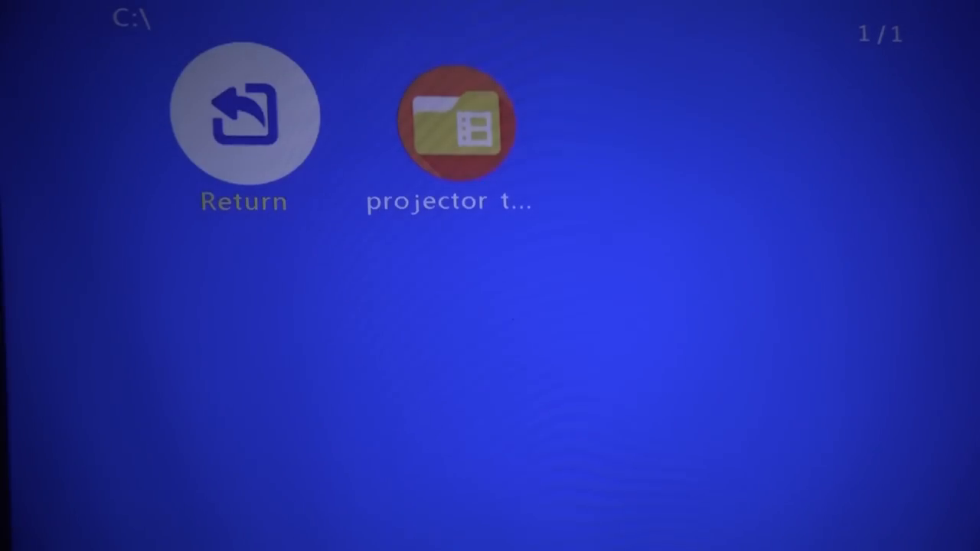
pyautogui.click(452, 122)
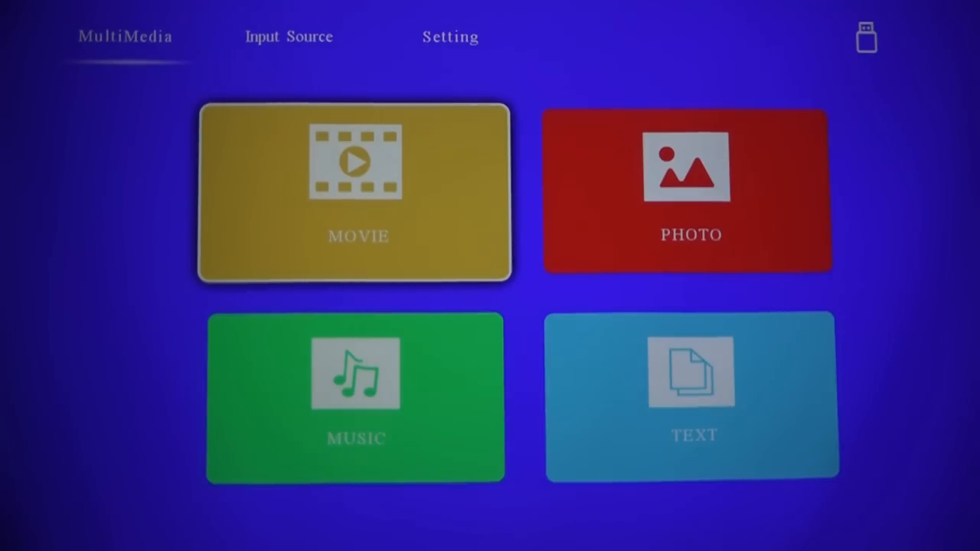
pyautogui.click(355, 190)
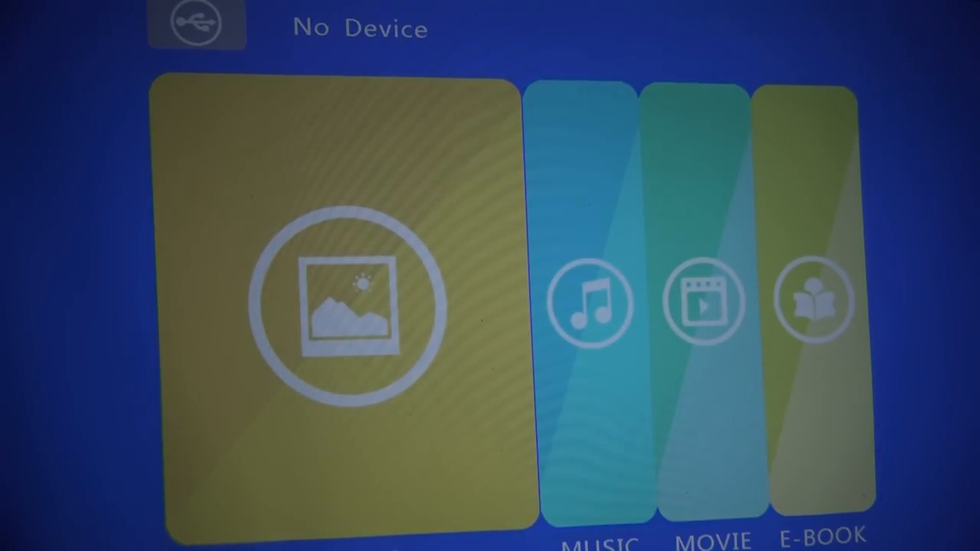
# Step: Power key on the remote raises the standby-or-cancel confirmation over the home menu
pyautogui.press('power')
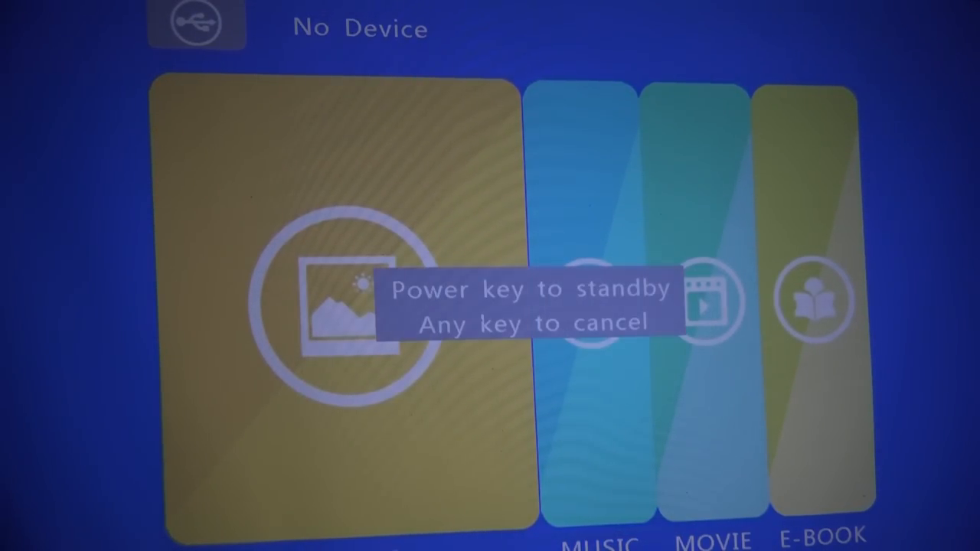